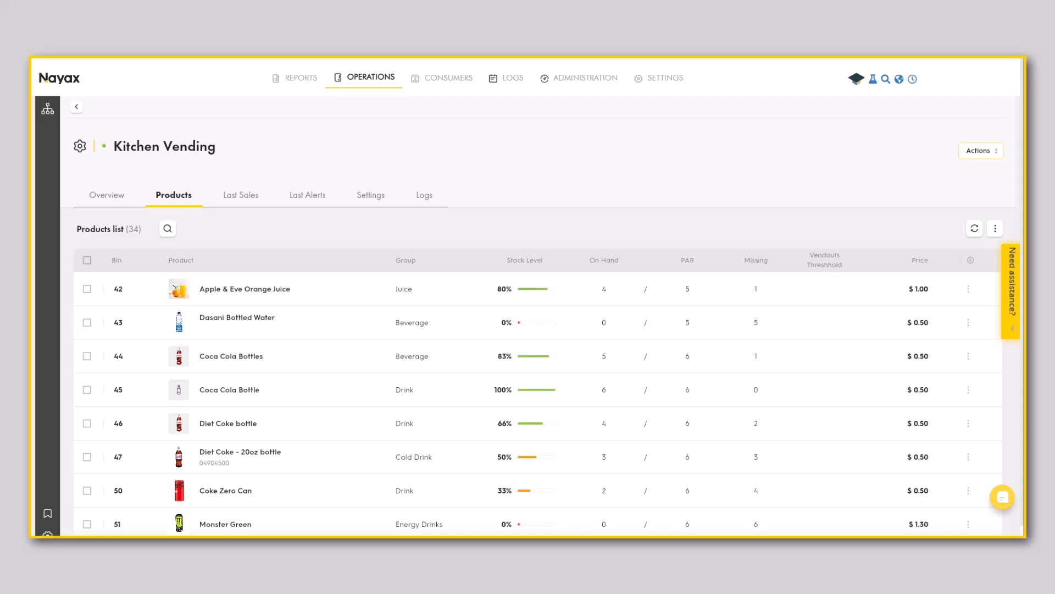
- Show the side panel for the Coca Cola Bottle product in bin 45
left_click(228, 389)
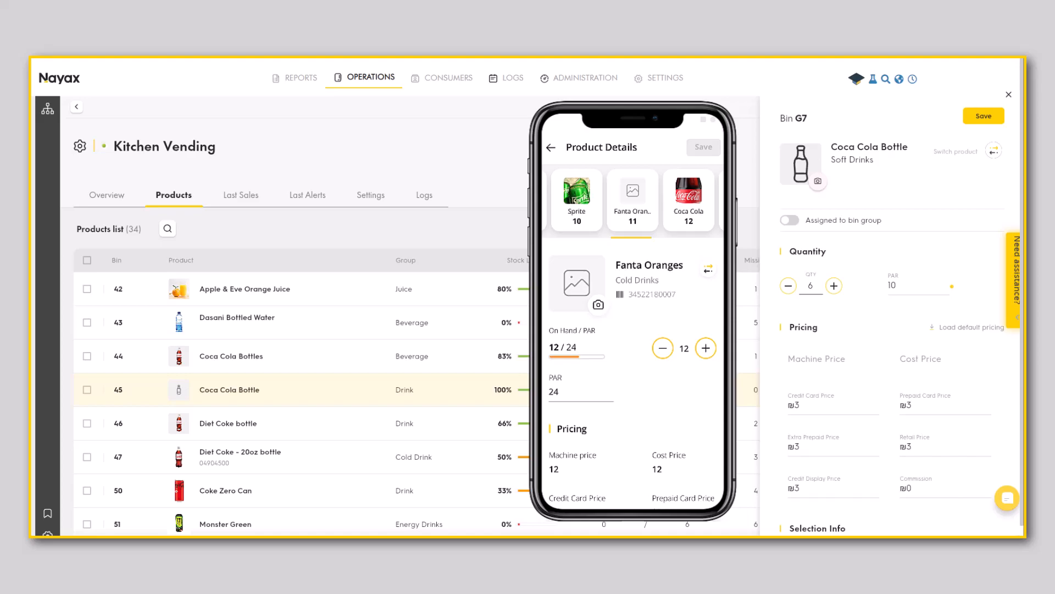
- Enable 'Assigned to bin group' for the Coca Cola Bottle bin, keeping group 1
left_click(789, 219)
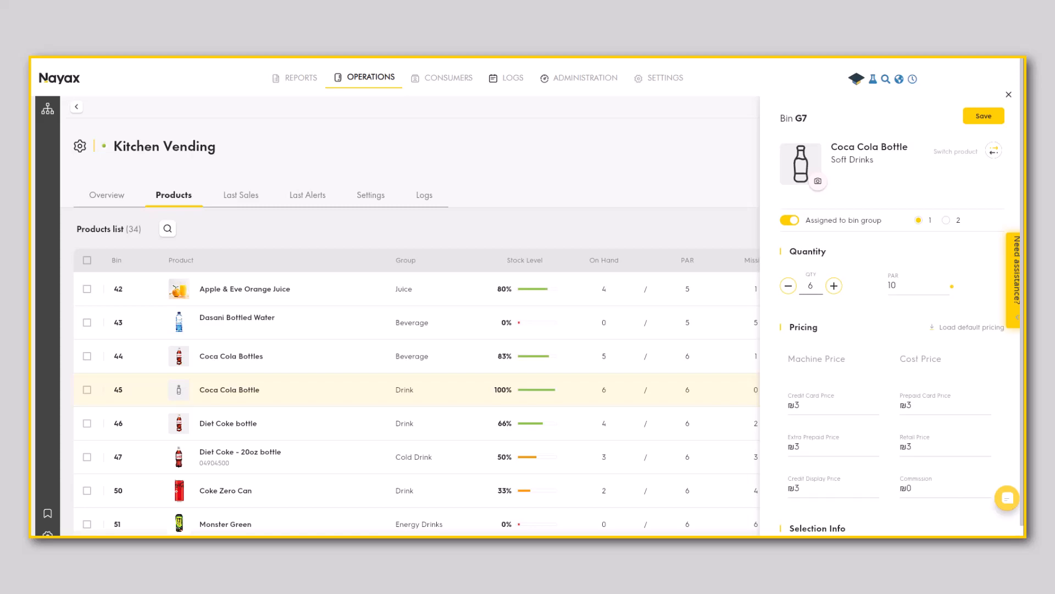